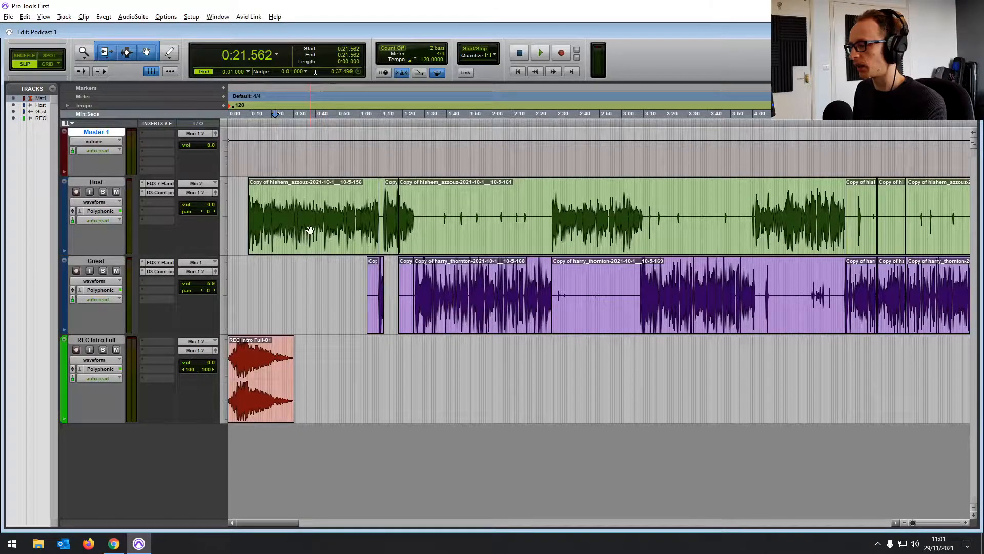
- Name the whole-mix bounce 'Podcast Episode 1' and set its file type to MP3
click(9, 17)
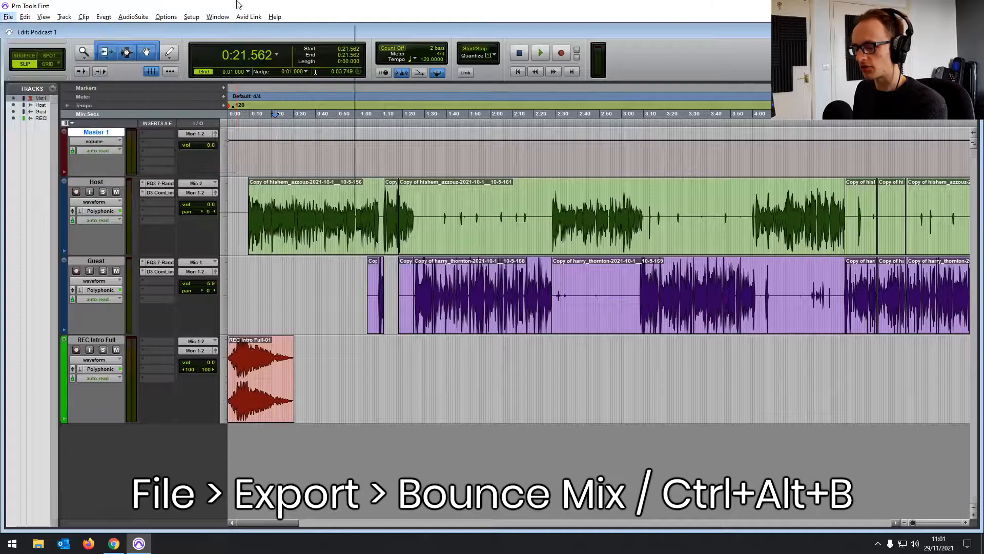
key(ctrl+alt+b)
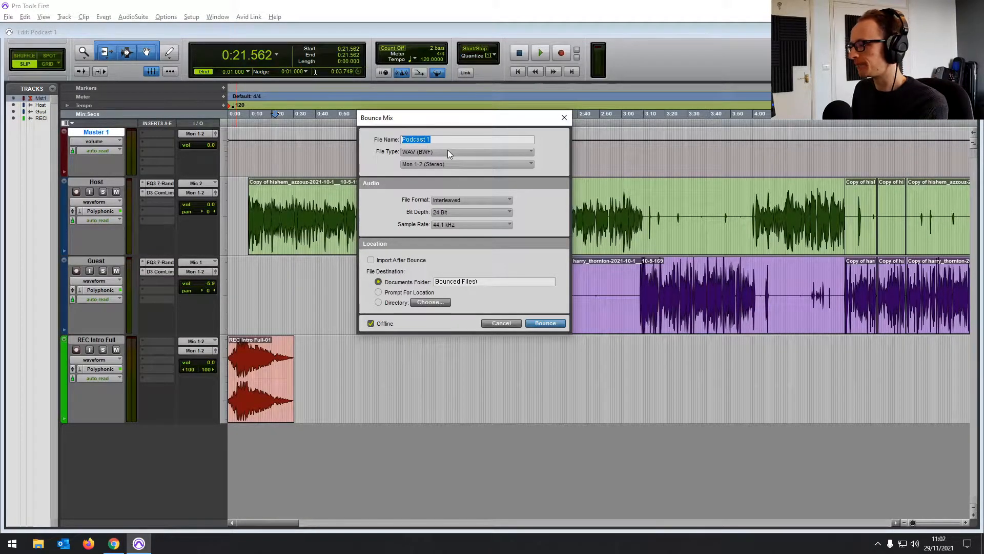
text(Podcast Episode)
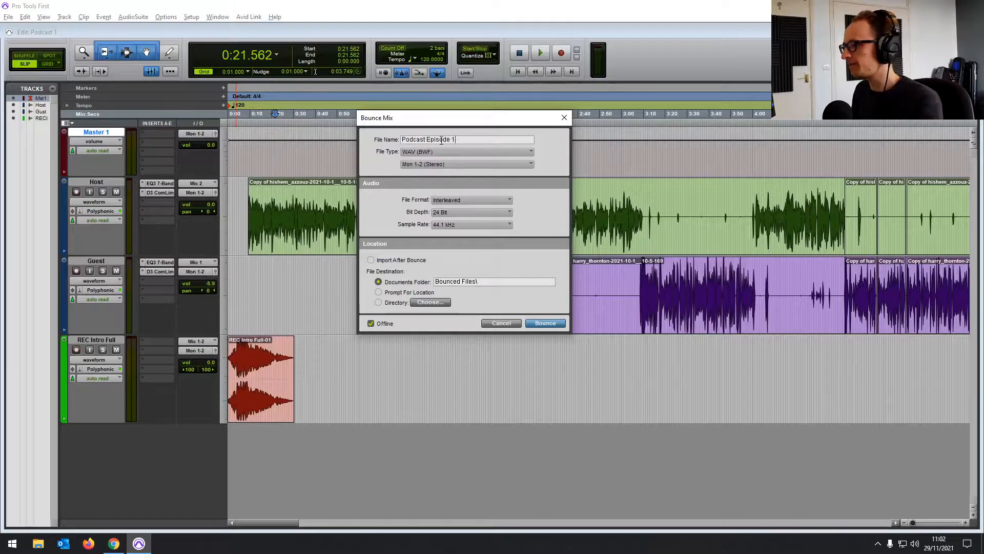
click(467, 151)
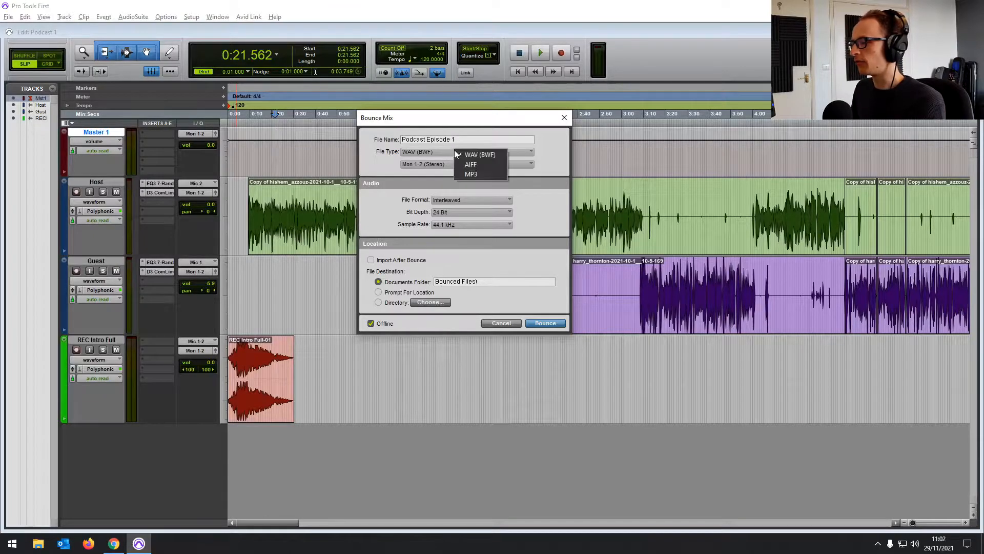
click(480, 154)
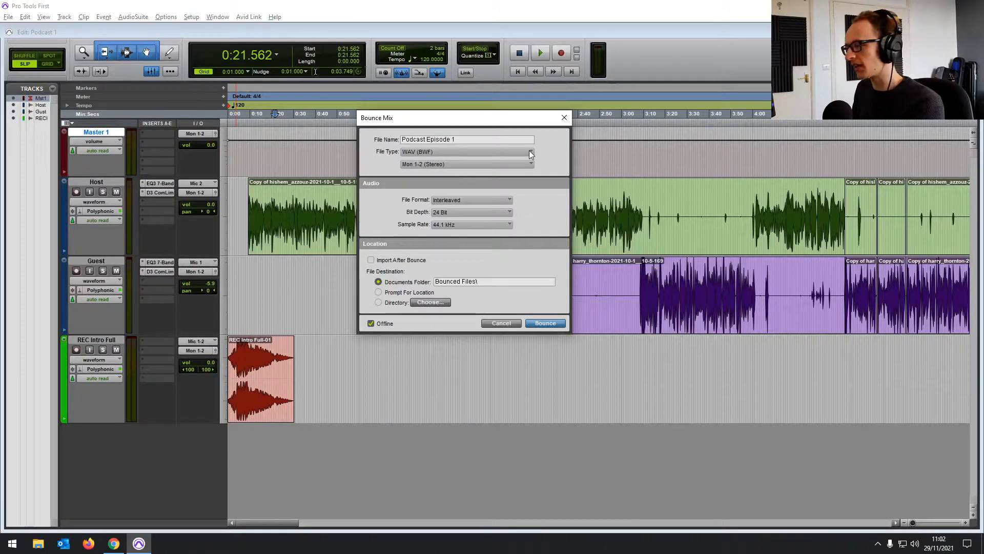
click(529, 151)
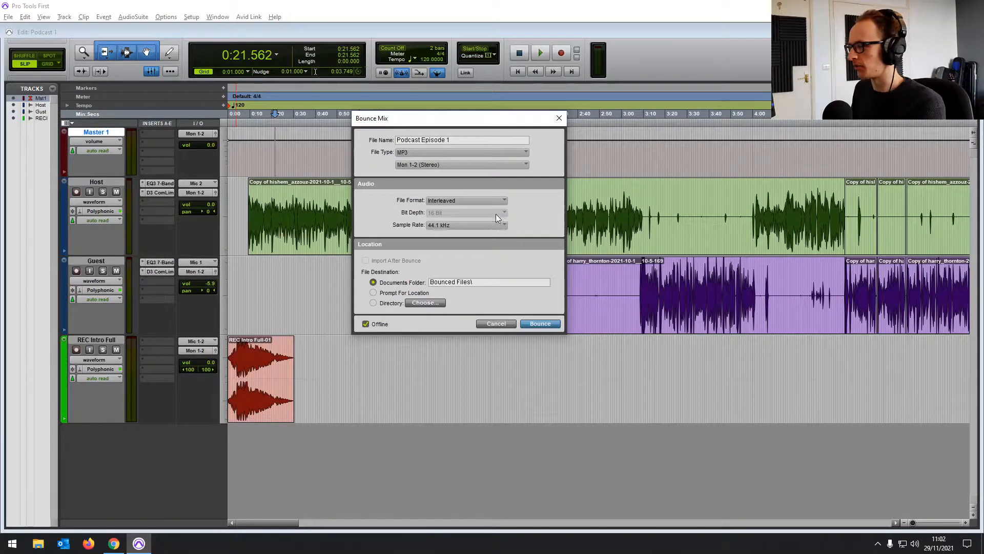
click(461, 164)
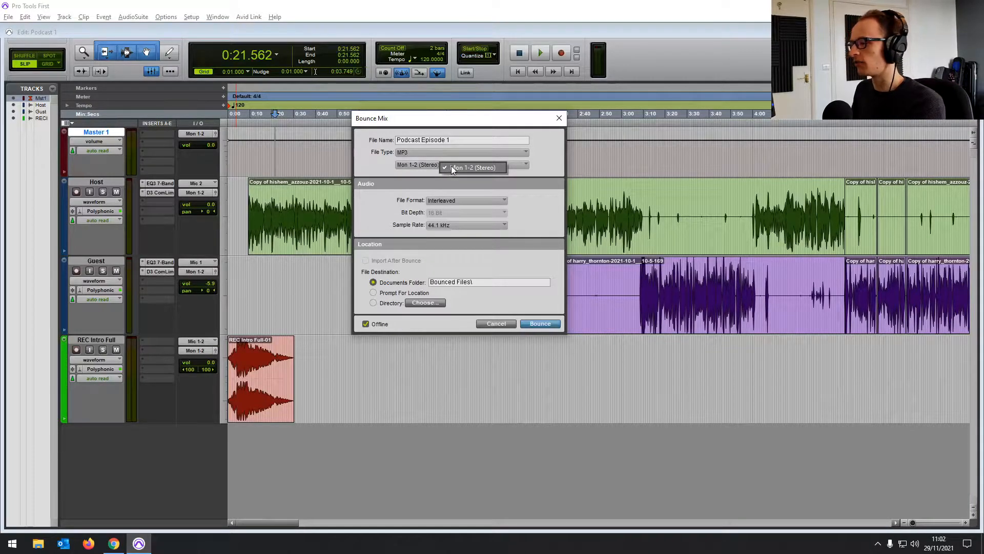
click(471, 168)
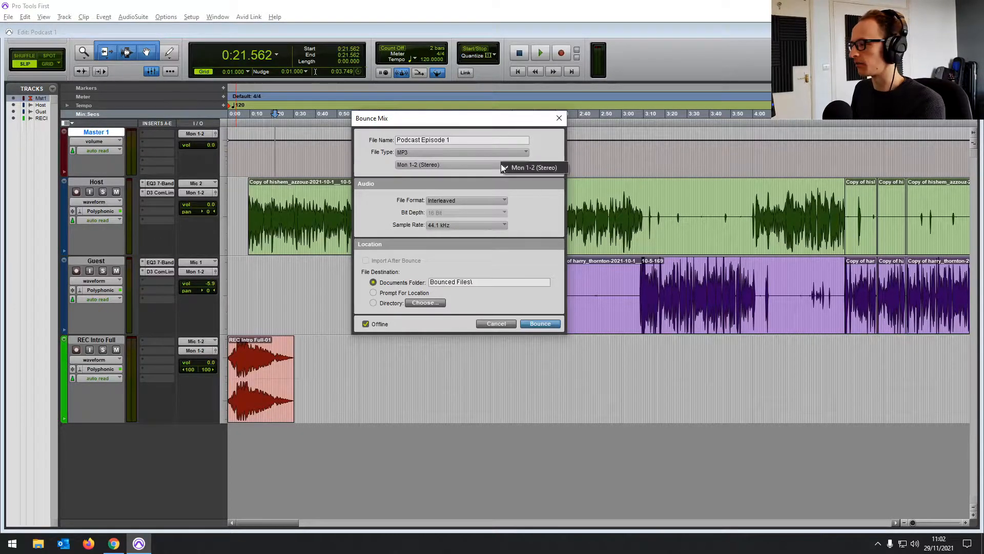
click(462, 164)
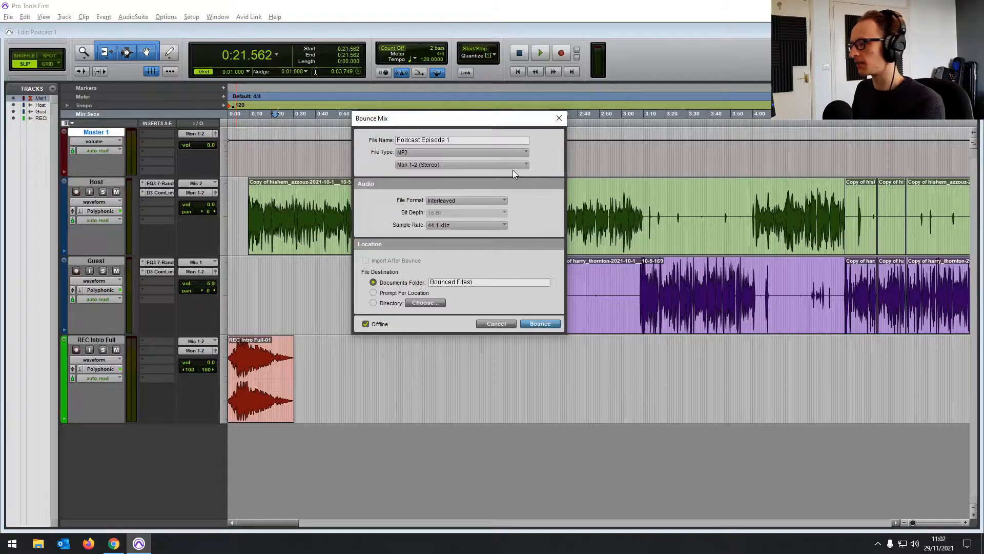
mouse_move(471, 196)
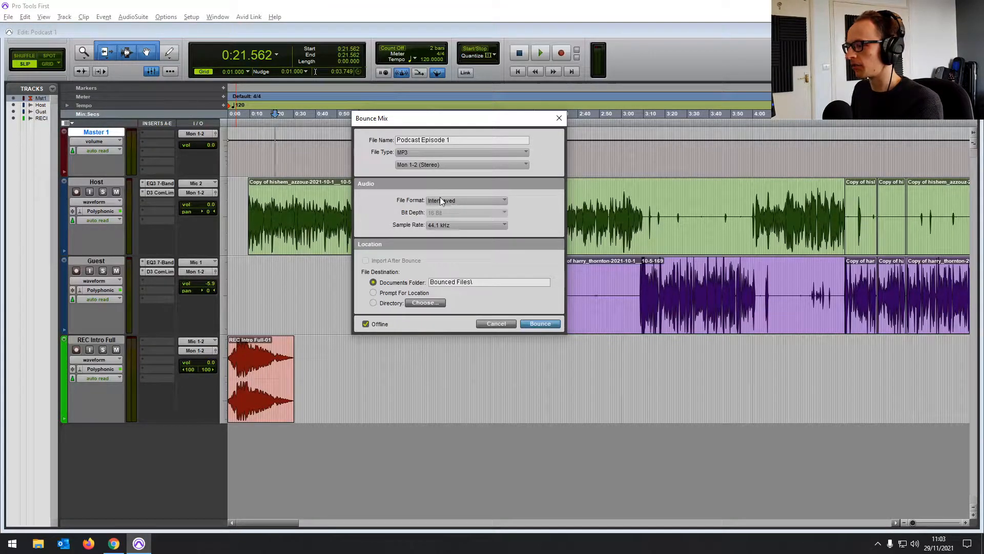
click(467, 200)
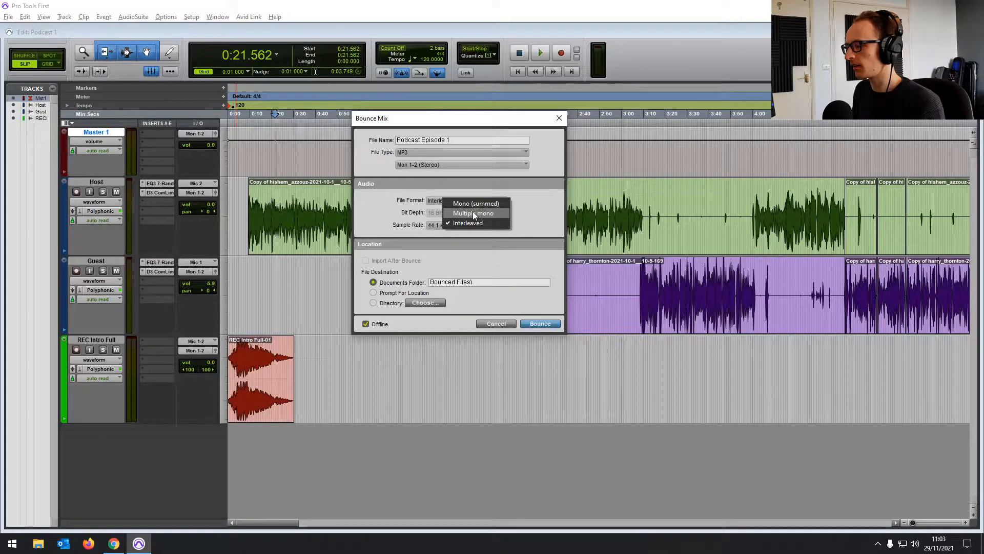
click(467, 223)
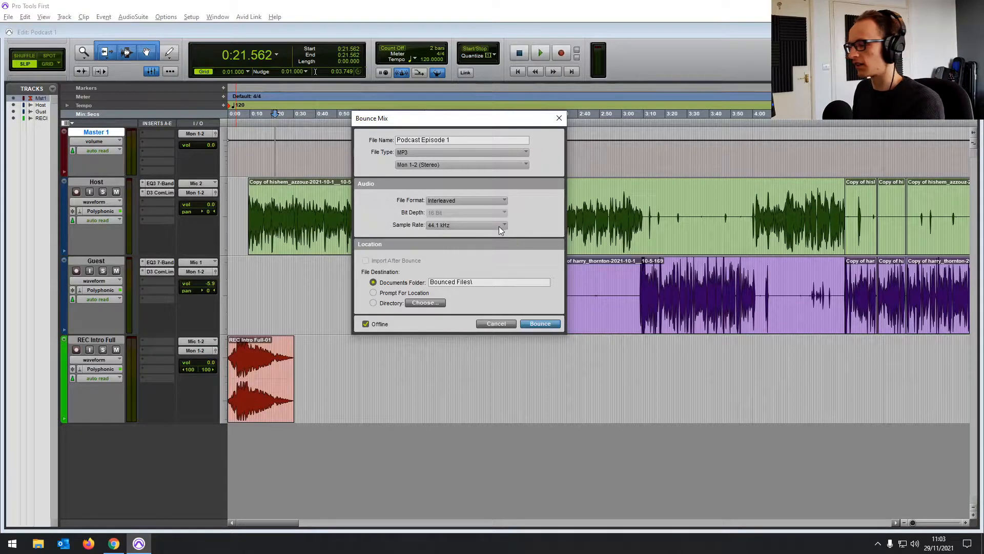
mouse_move(531, 226)
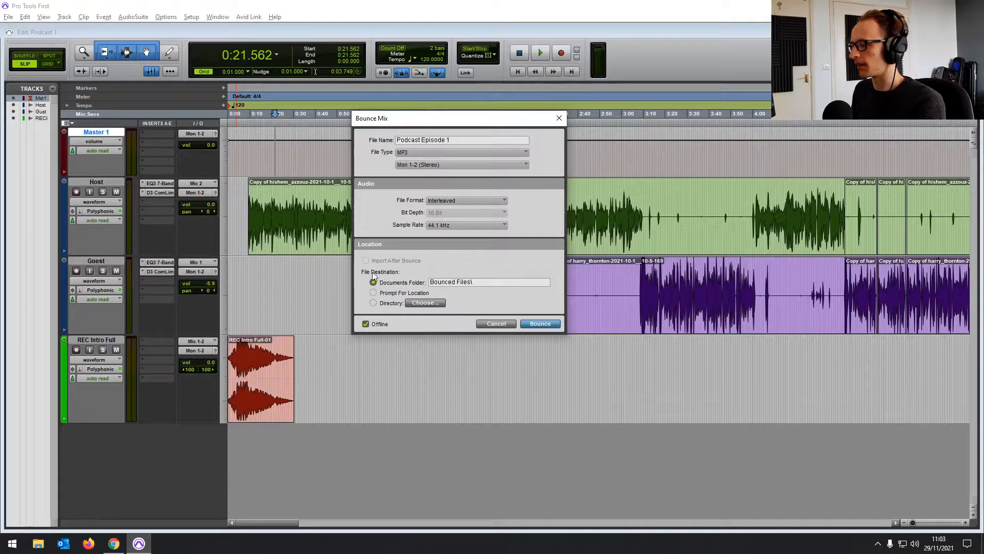
- Keep the bounce saving to the Bounced Files folder with Offline bouncing turned on
click(373, 292)
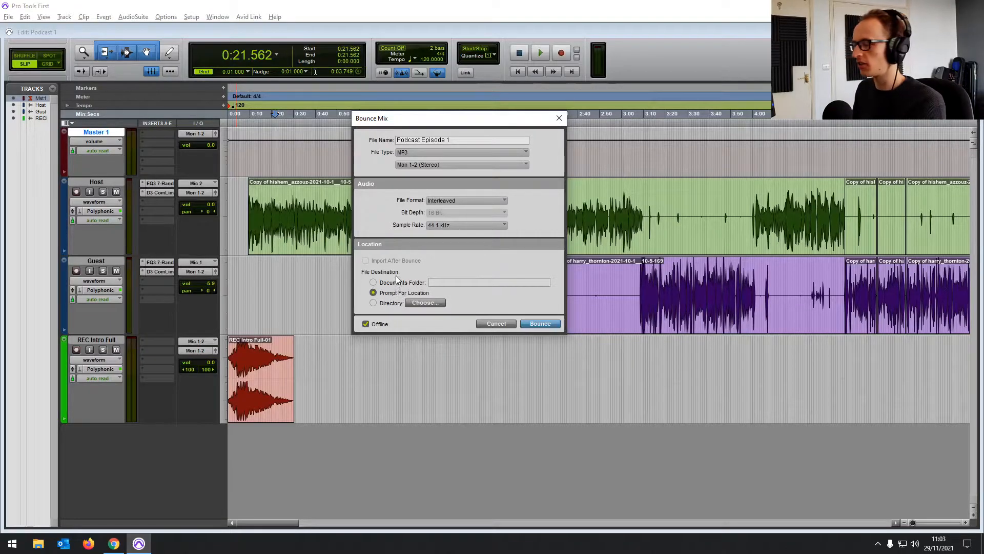
click(372, 282)
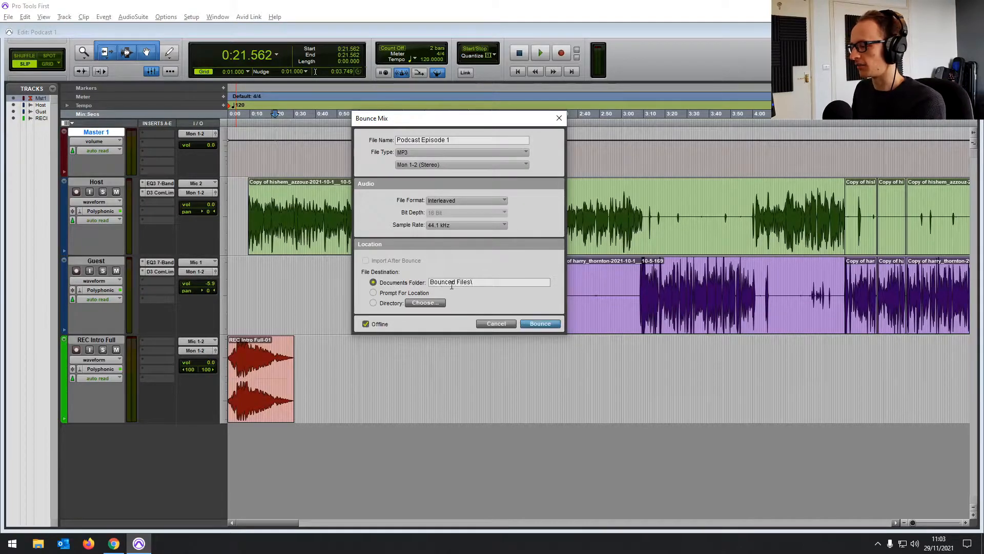
click(365, 323)
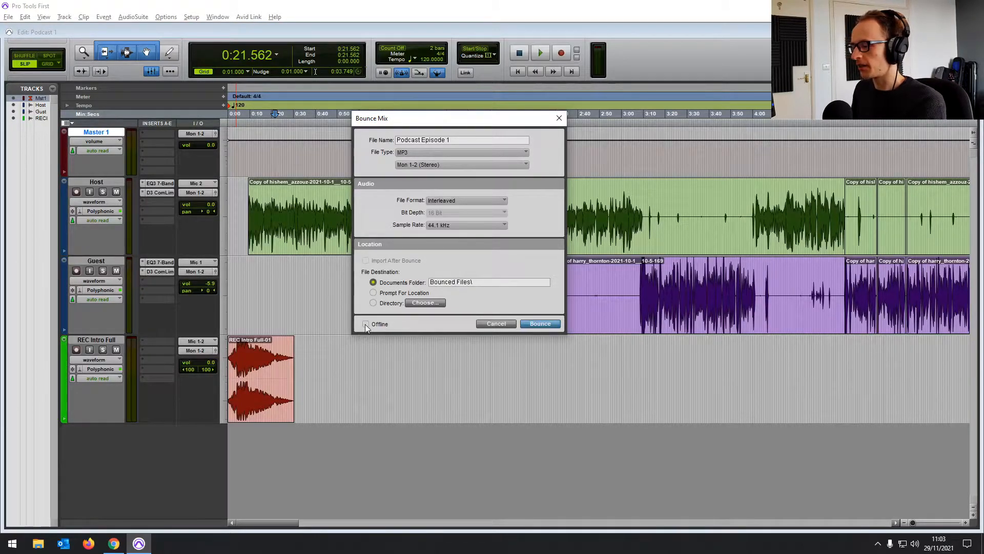
click(366, 324)
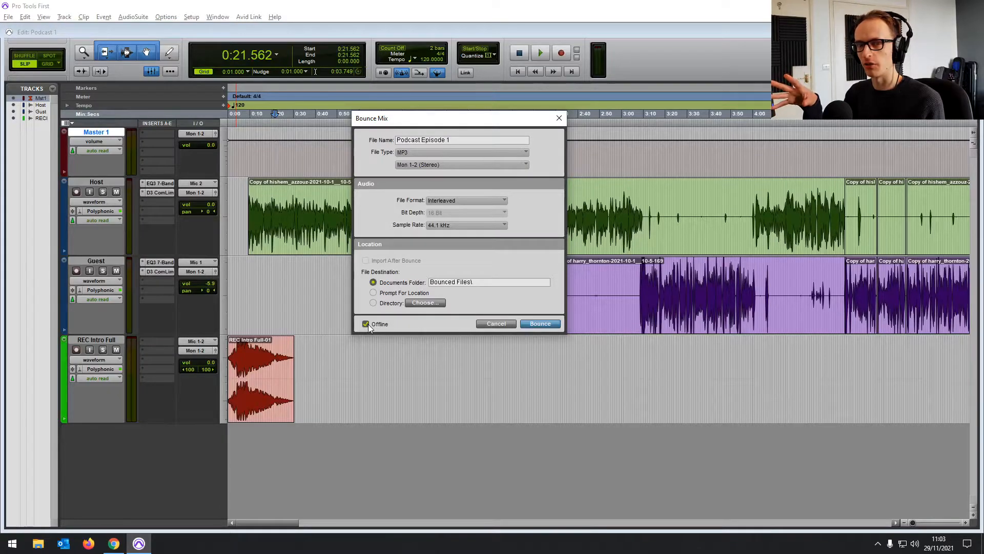
click(367, 324)
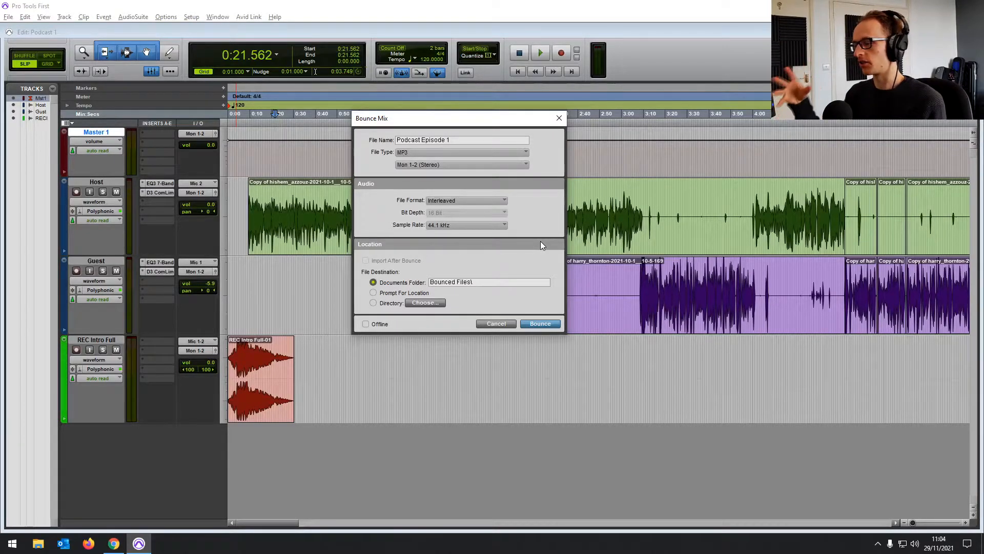
click(366, 324)
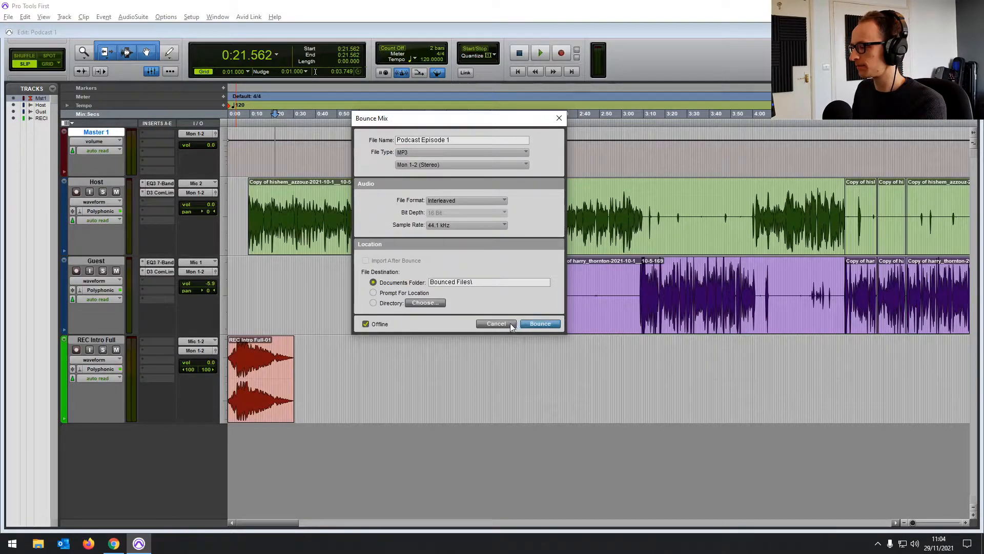
- Start the bounce and set the MP3 encoder to 128 kbit/s constant bit rate, Fastest speed
click(524, 151)
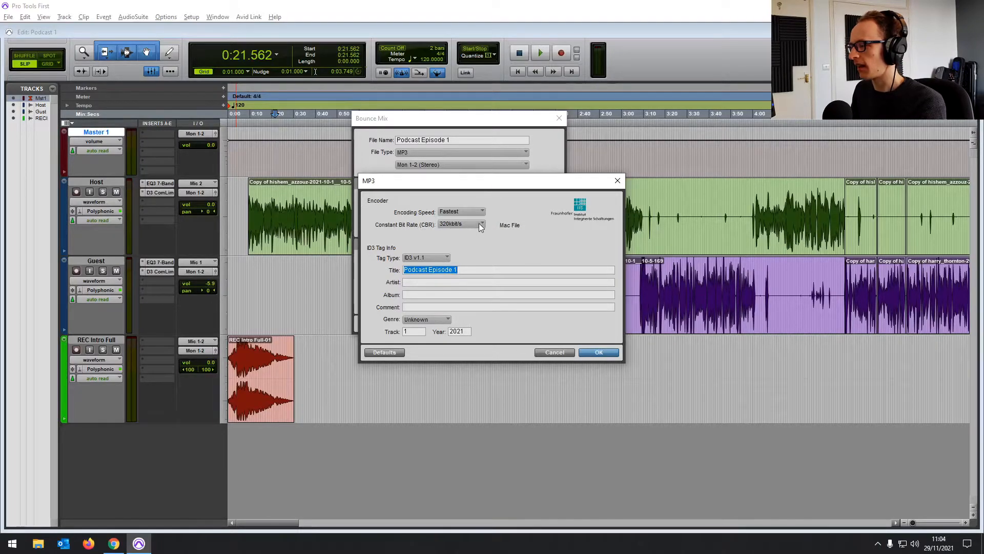
click(462, 224)
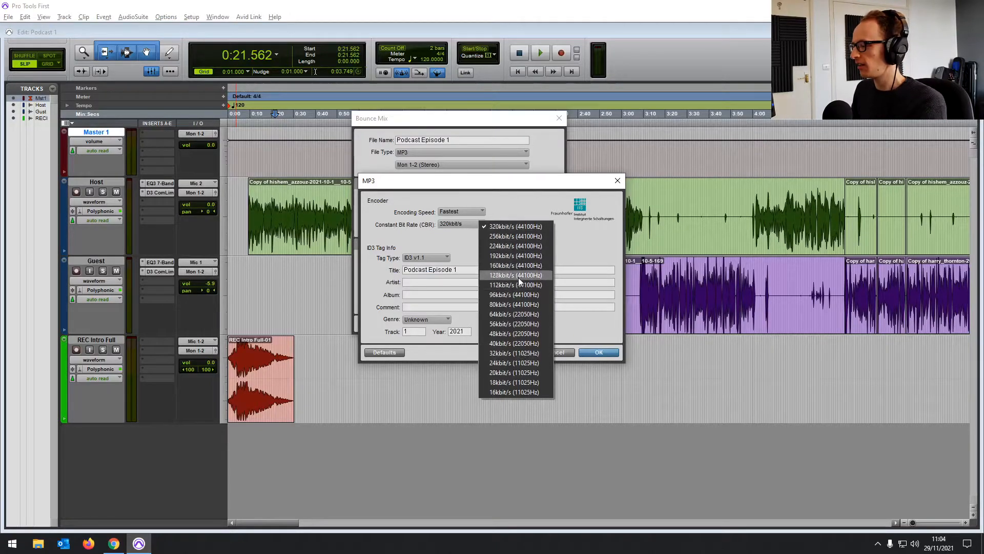
click(514, 275)
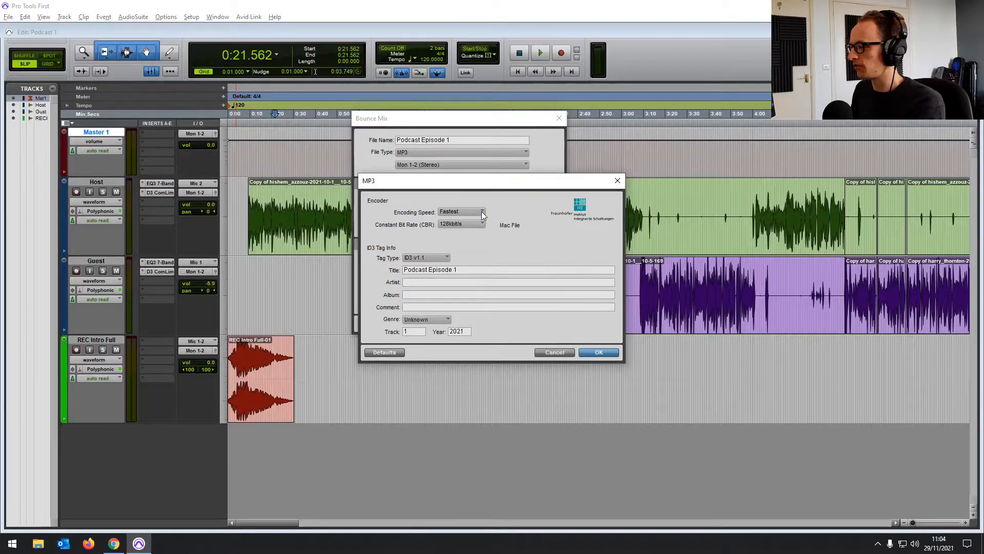
click(462, 212)
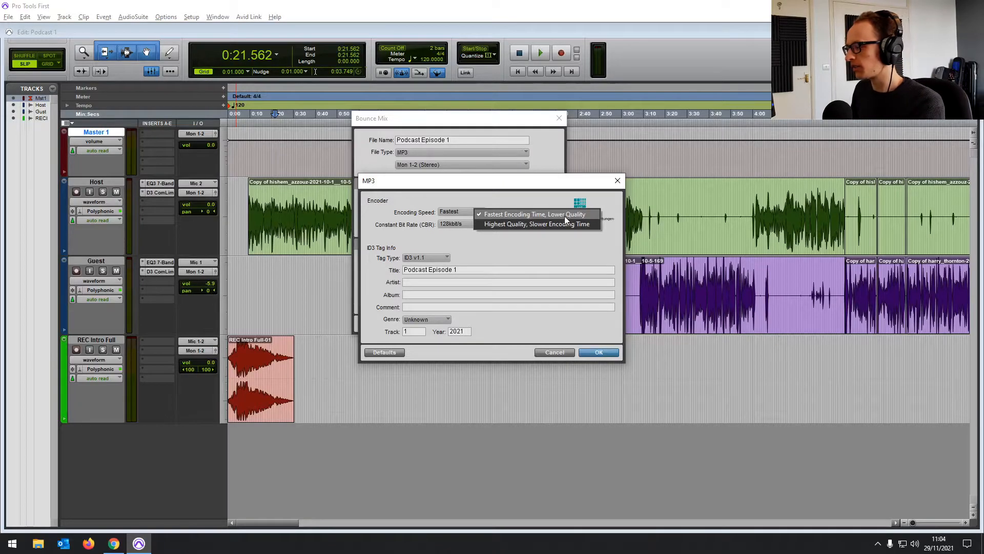
click(535, 224)
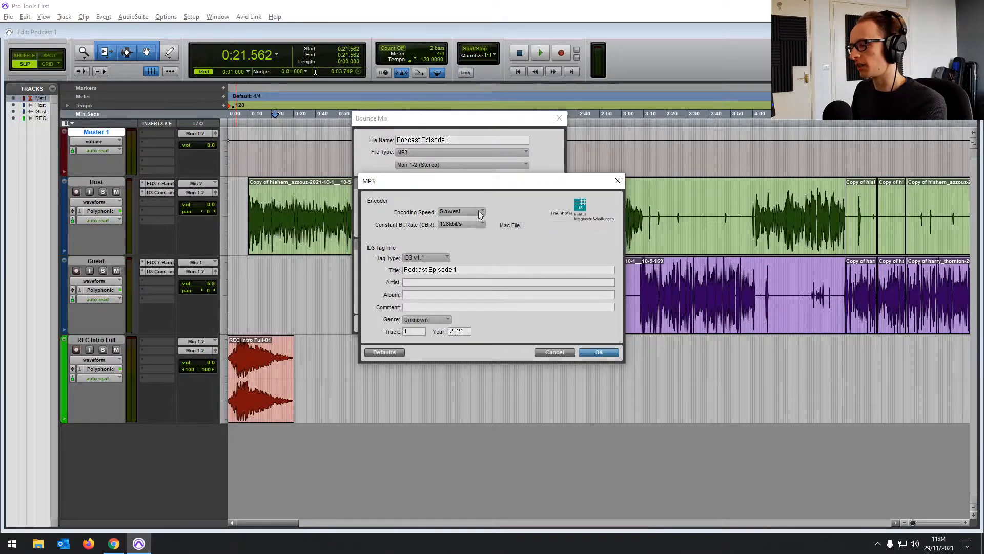
click(480, 212)
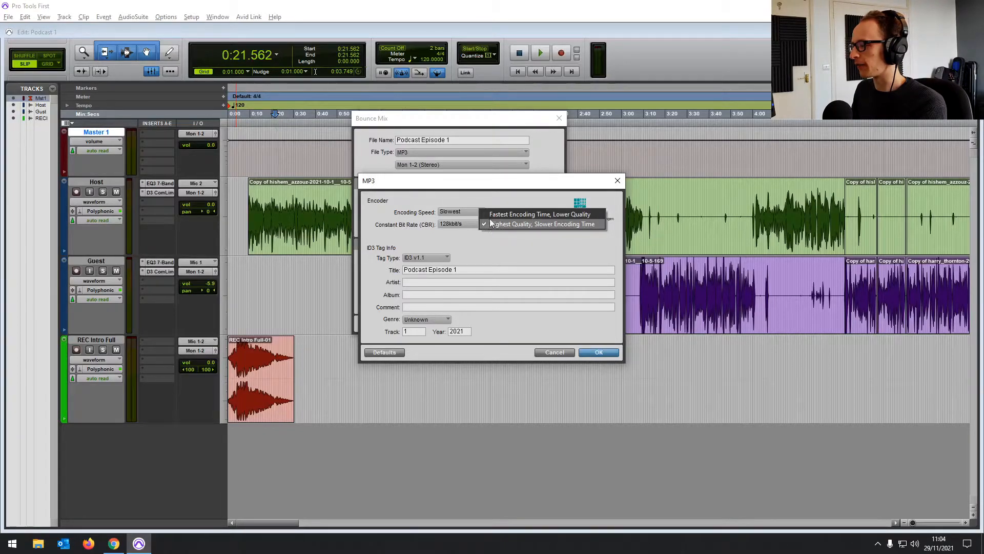
click(542, 214)
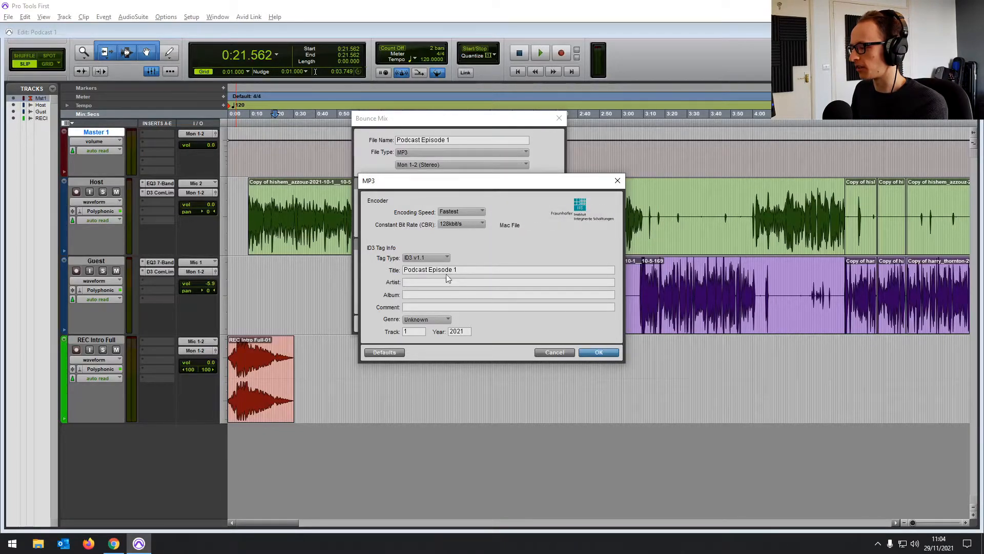
- Use ID3 v2.3 tags with artist 'Joe' and accept the MP3 settings
click(425, 257)
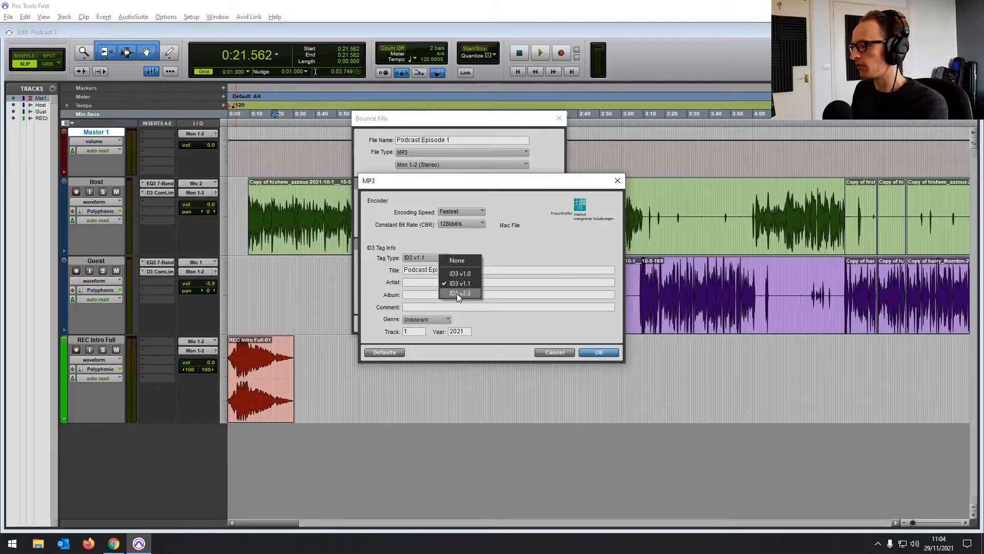
click(458, 293)
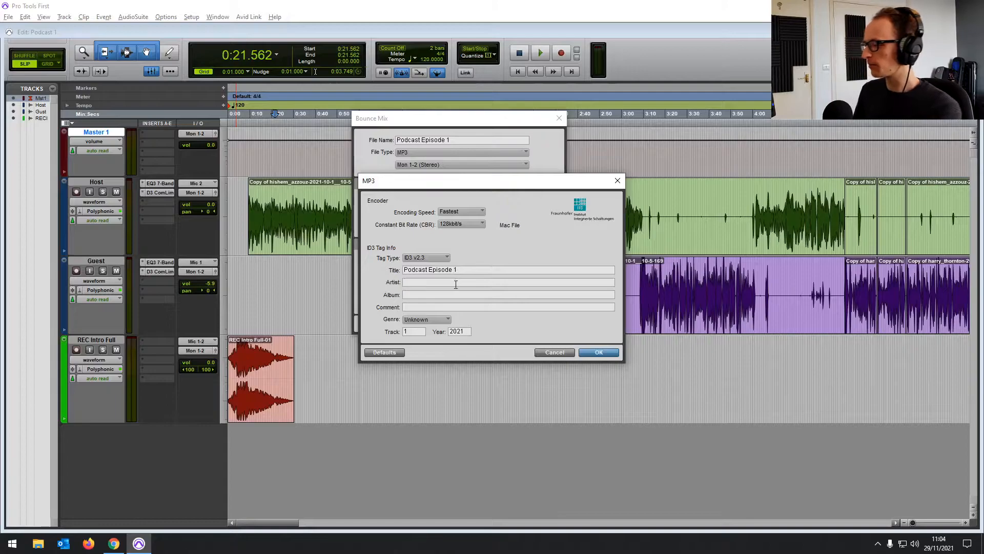
text(J)
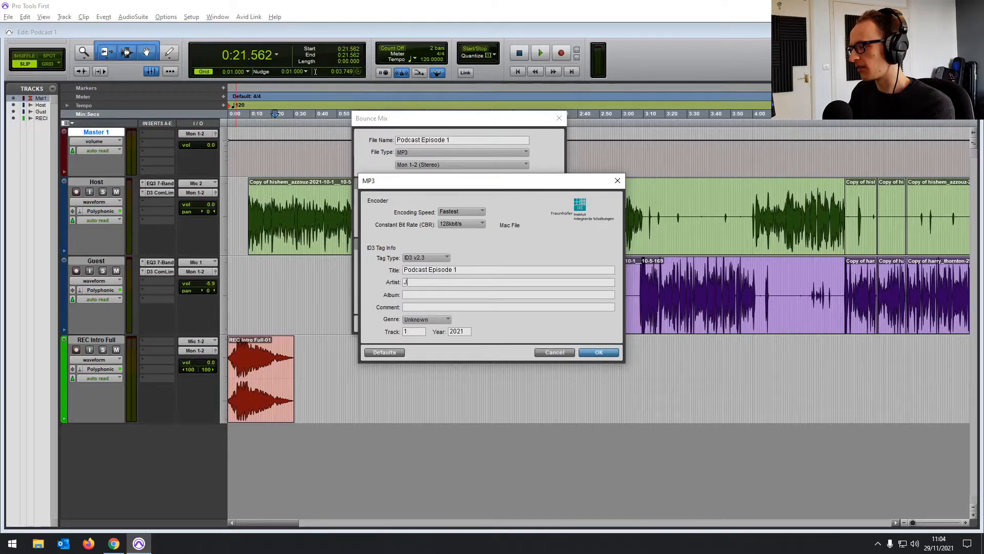
text(oe)
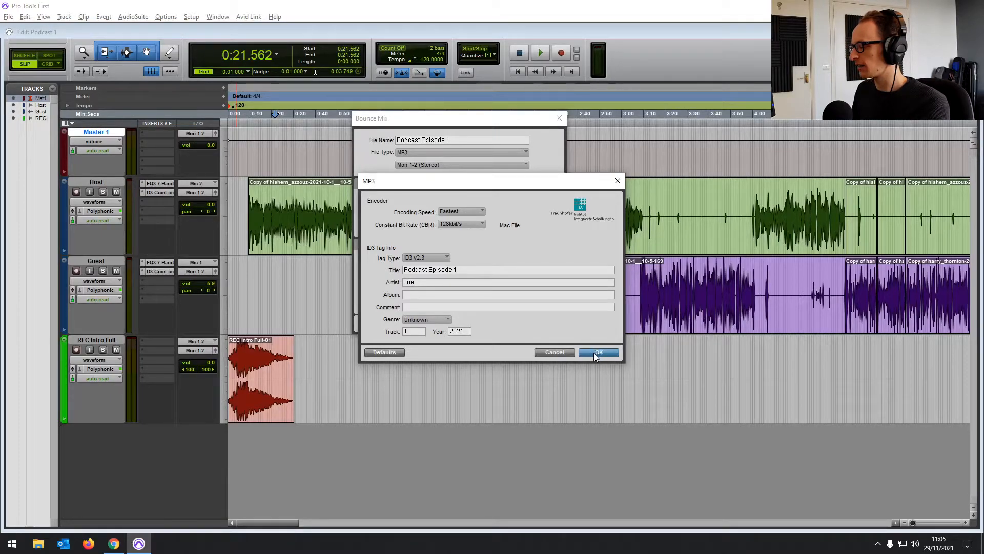
click(597, 353)
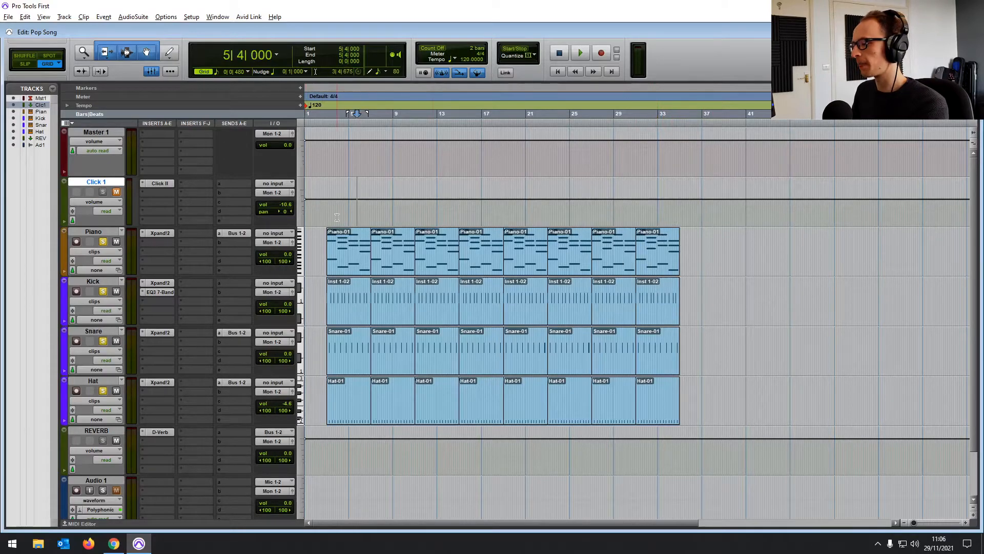
- Select the first Piano-01 clip to set the bar 3 to 7 range
click(349, 114)
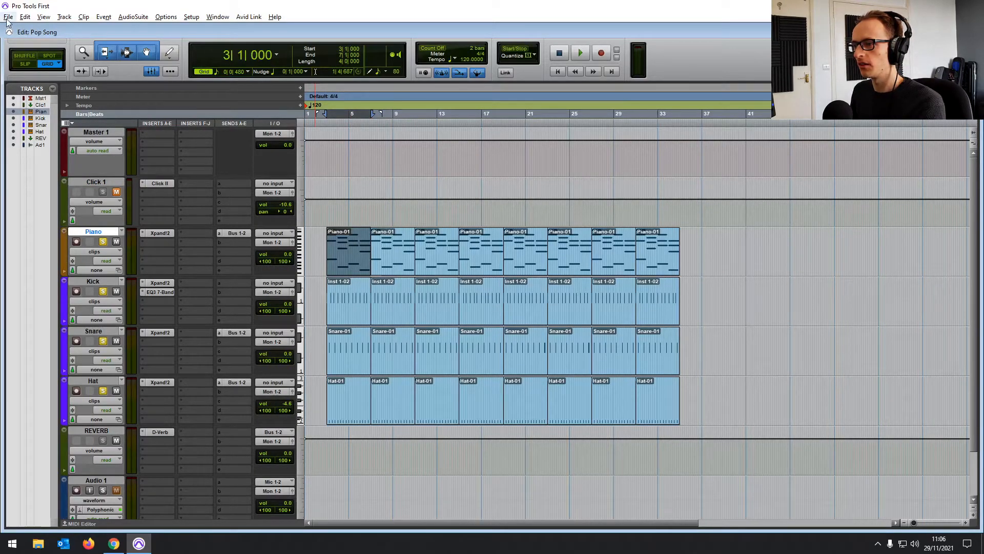
- Bounce the selected Pop Song range to disk as WAV (BWF), offline unticked
click(8, 16)
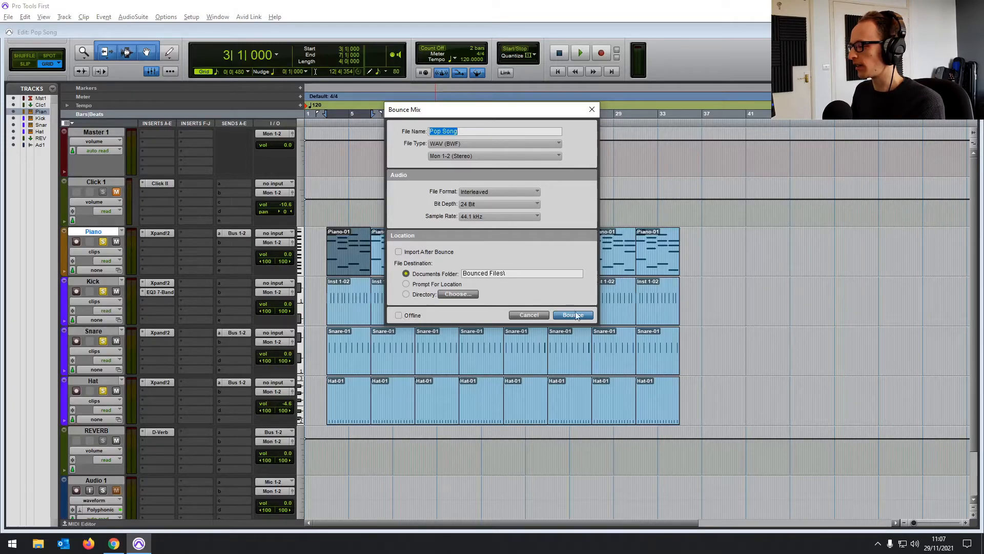
mouse_move(307, 137)
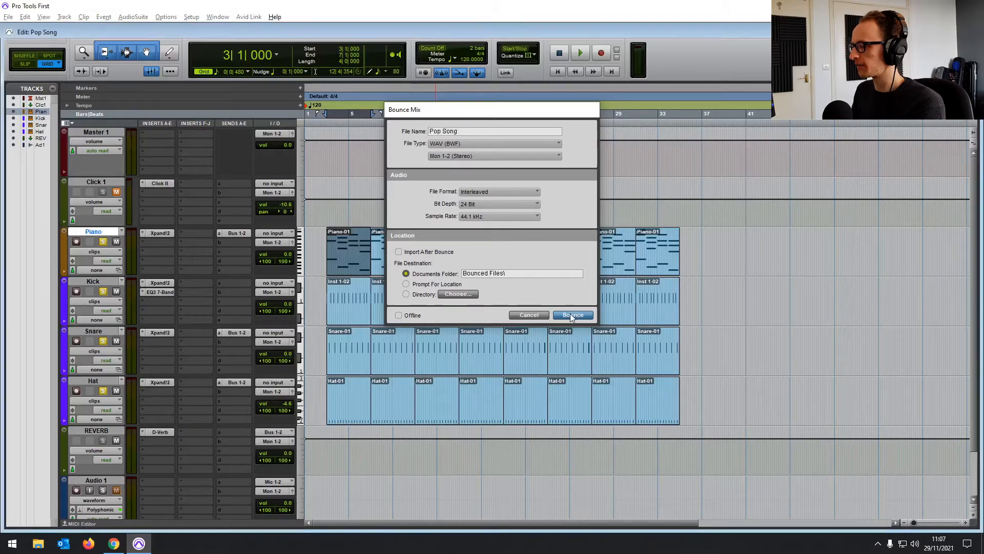
click(571, 314)
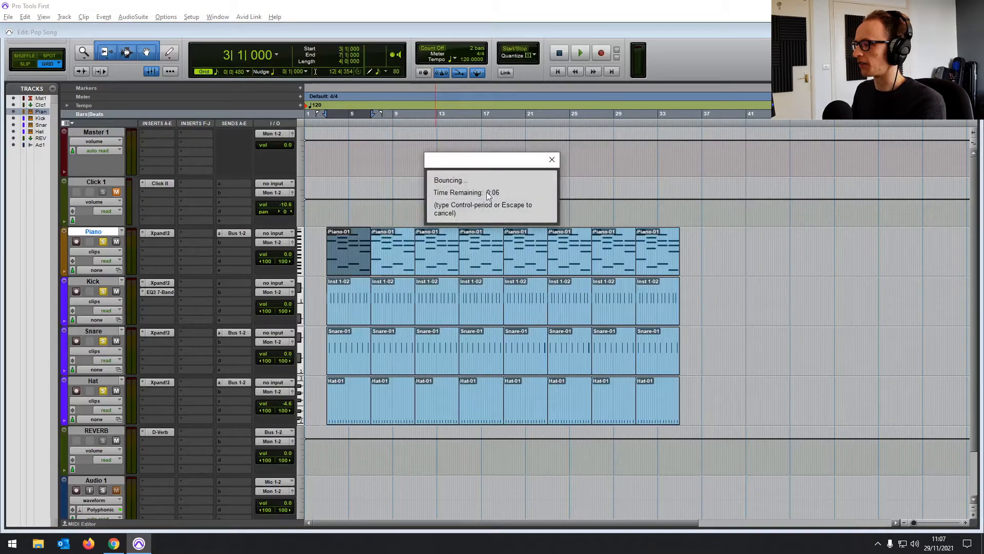